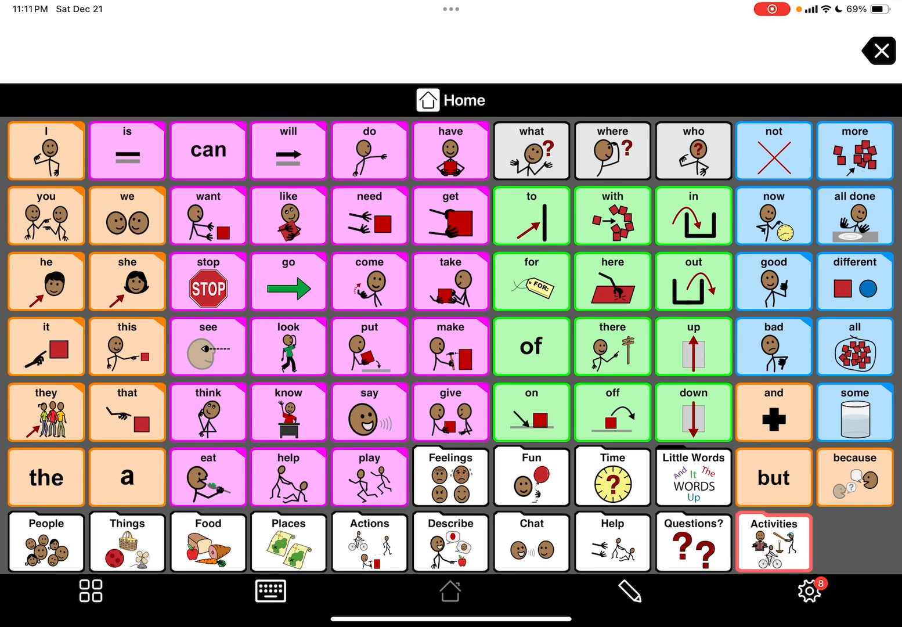
Bring up user Beth's Options list and reveal the Backup category
left_click(814, 592)
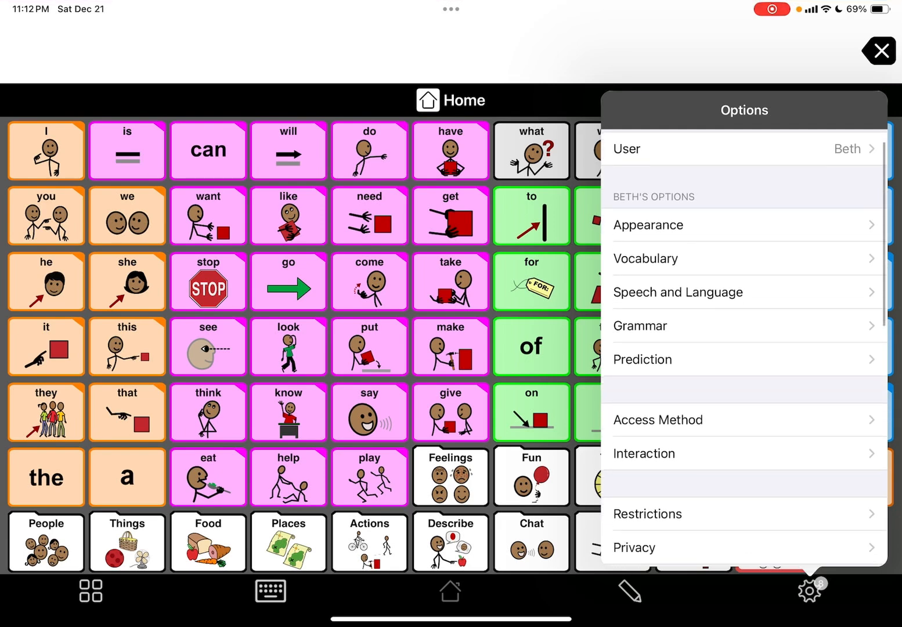
scroll("down", 3)
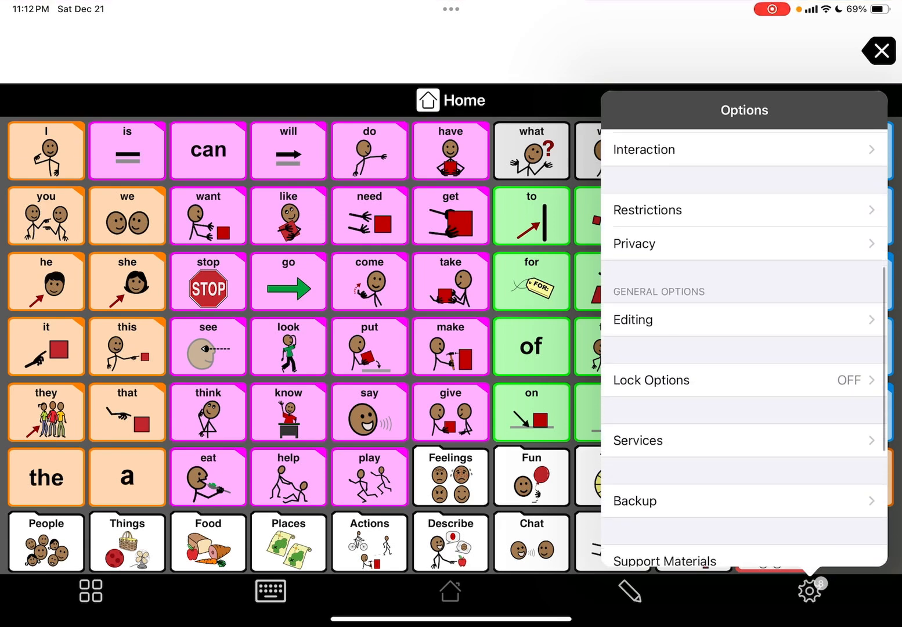
scroll("down", 3)
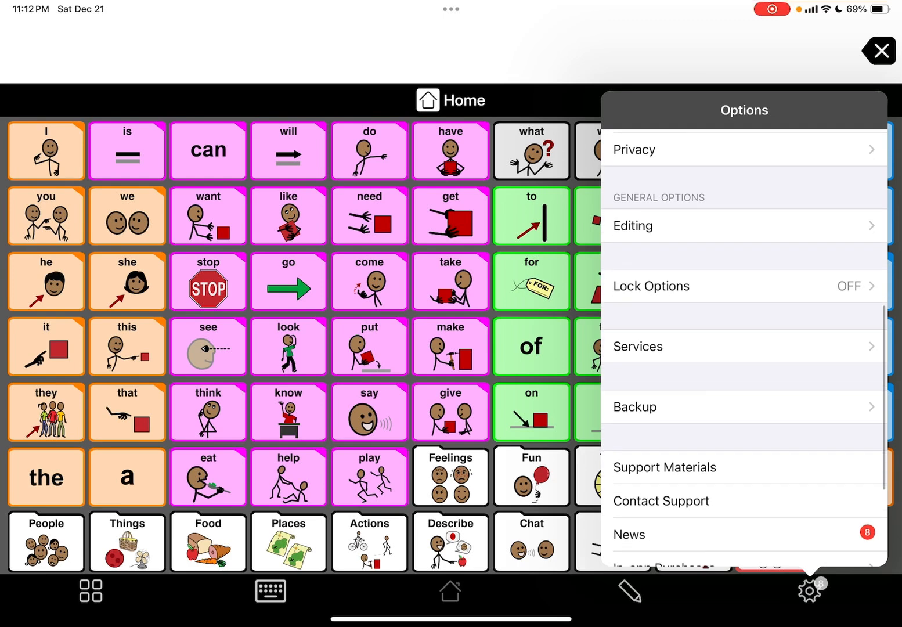
scroll("down", 3)
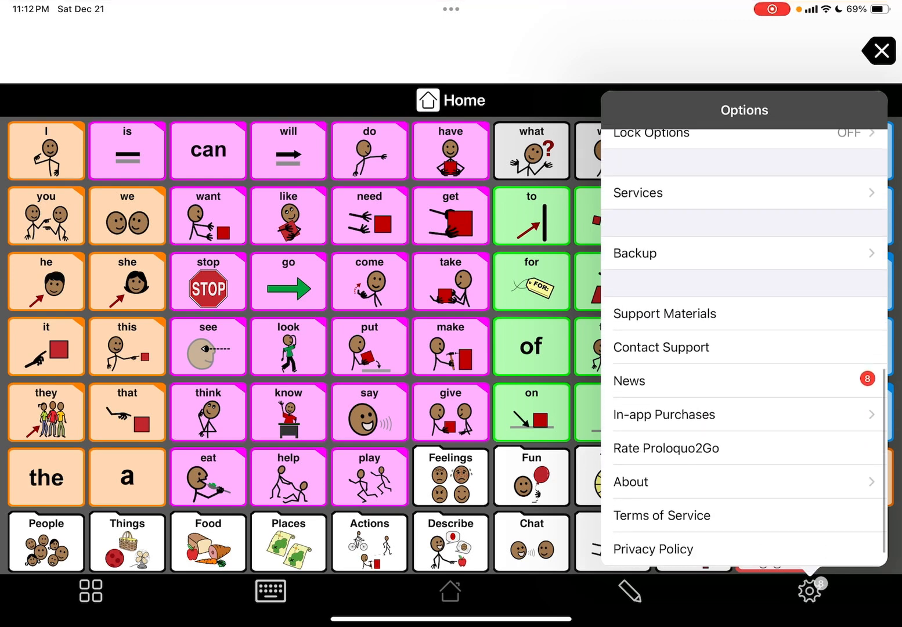
Back up Beth now and list her backups available for export
left_click(634, 253)
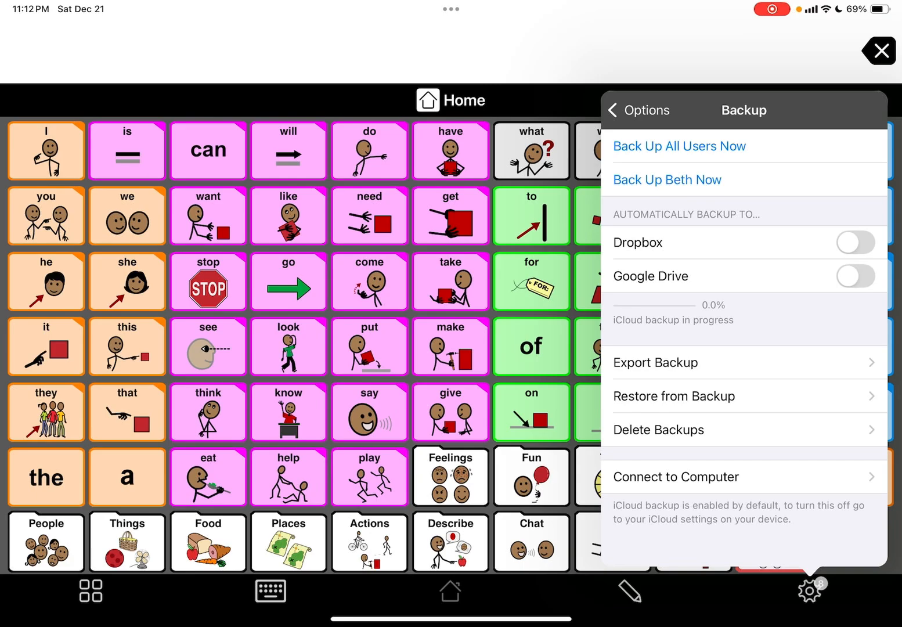
left_click(667, 179)
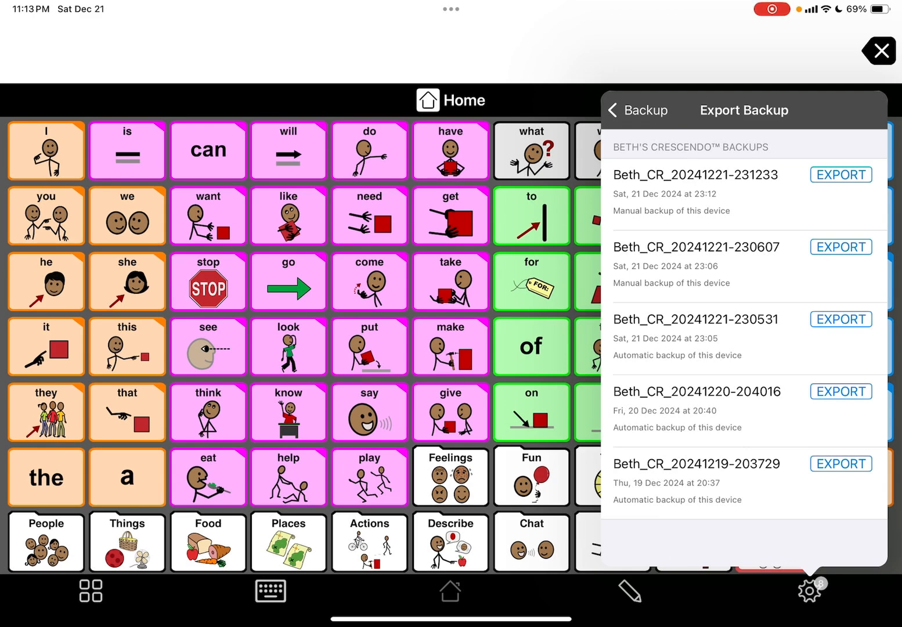
left_click(840, 175)
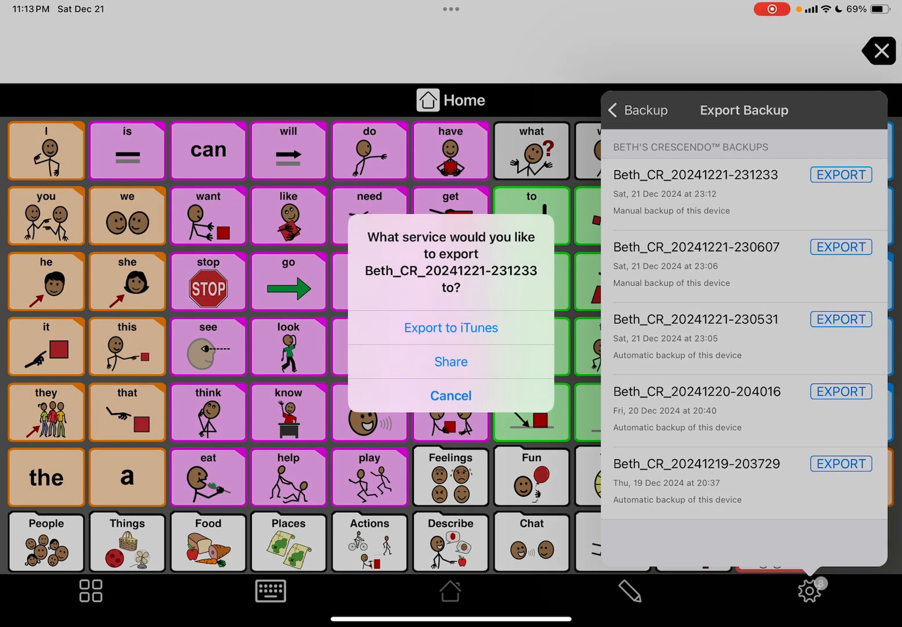
left_click(450, 361)
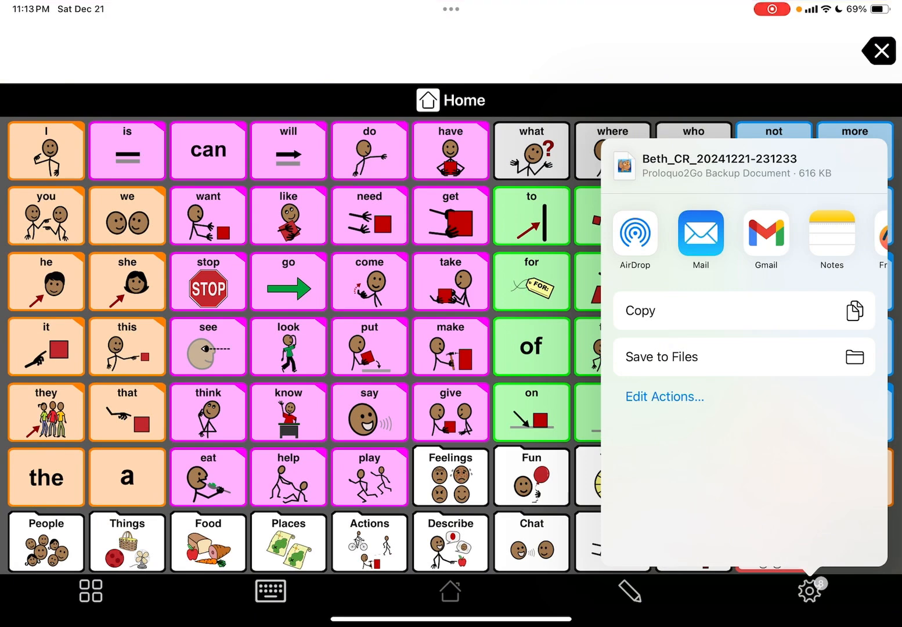
AirDrop the backup file to the nearby iPhone under My Devices
left_click(634, 232)
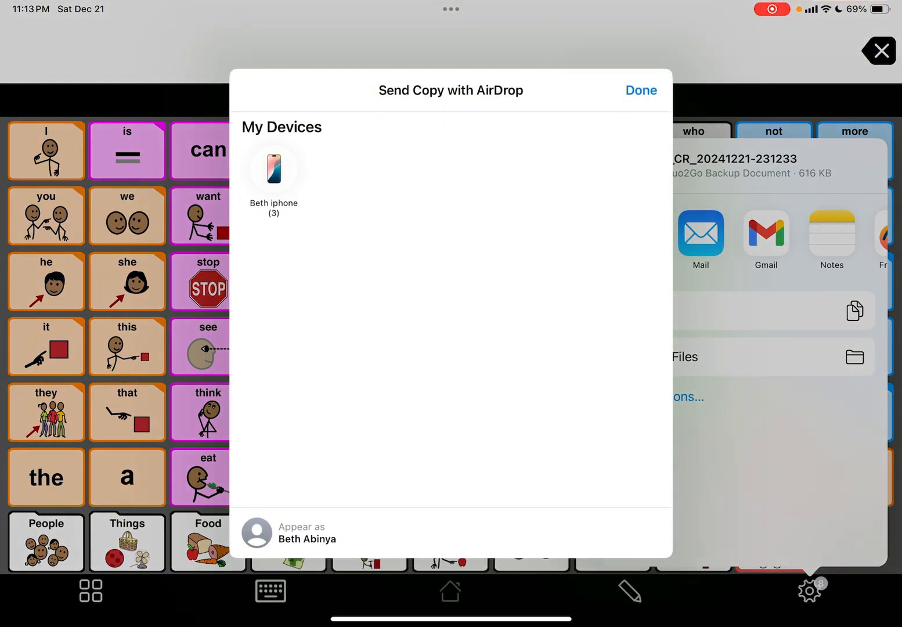
left_click(274, 169)
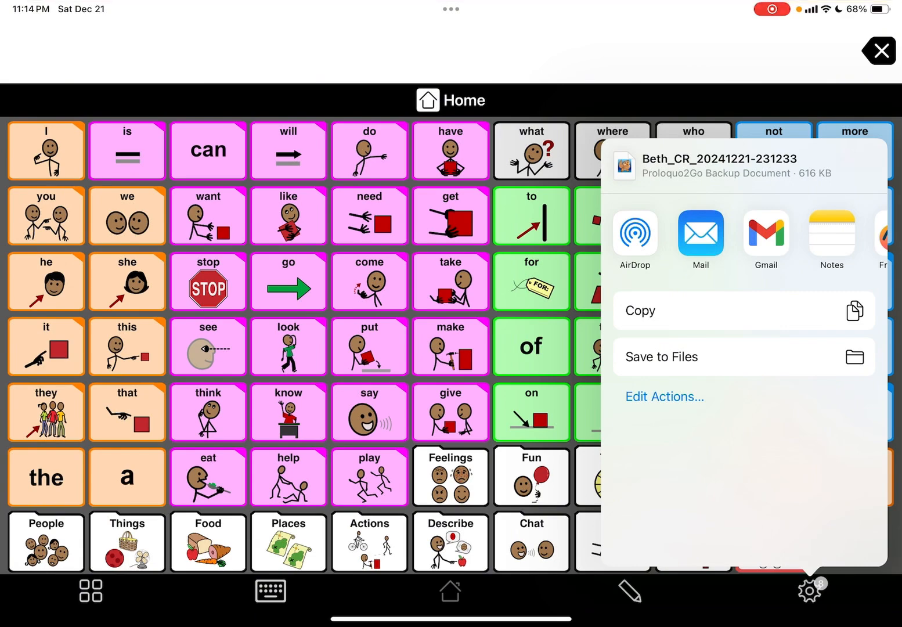
Email the backup attachment to the suggested 'bet' recipient with subject Proloquo2Go
left_click(701, 235)
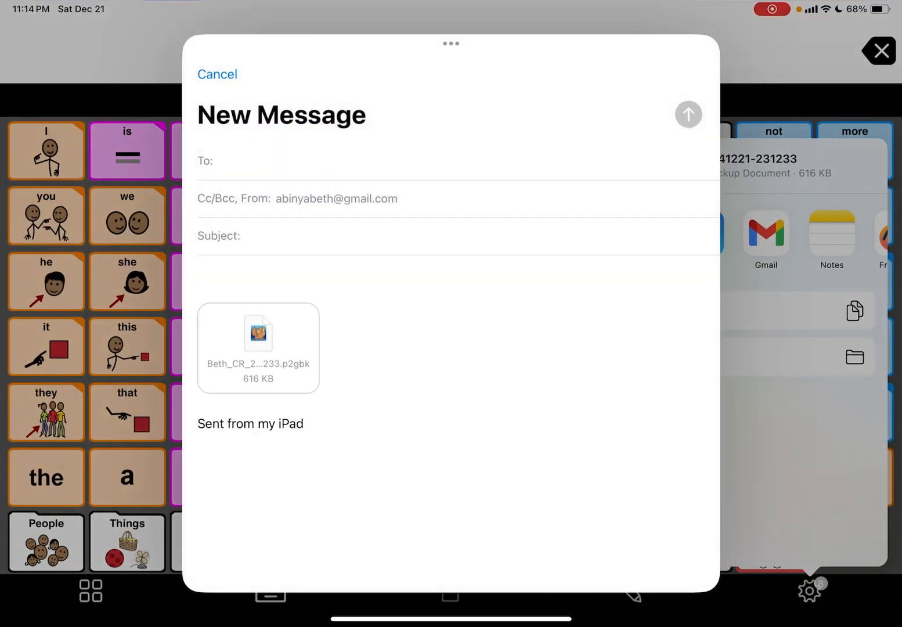
left_click(290, 160)
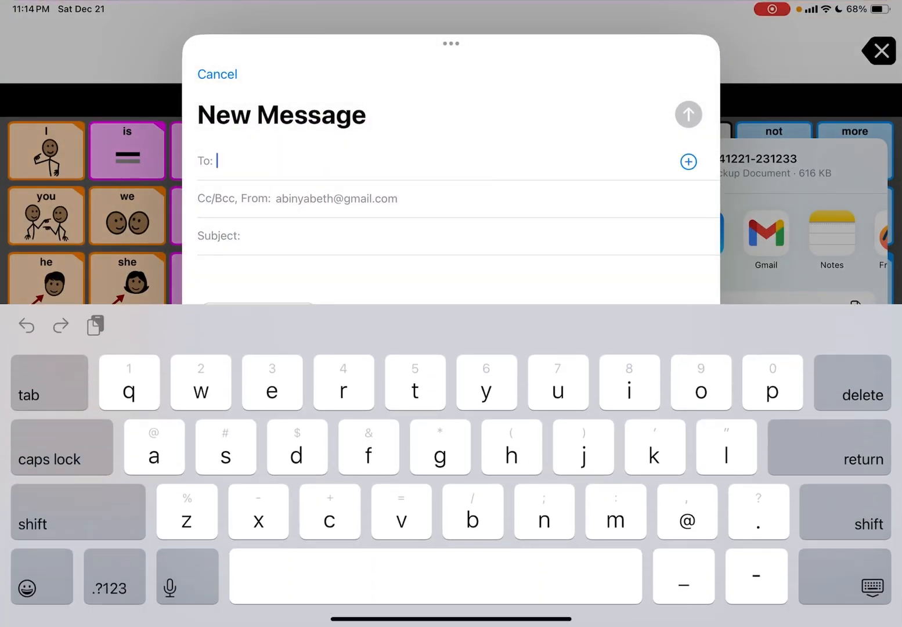
type("bet")
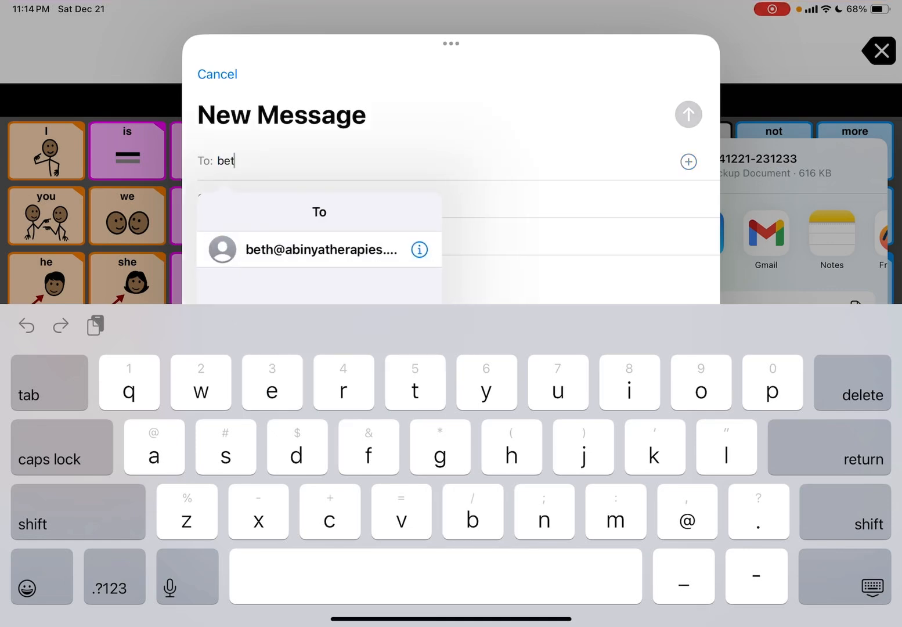
left_click(319, 249)
type("Pro")
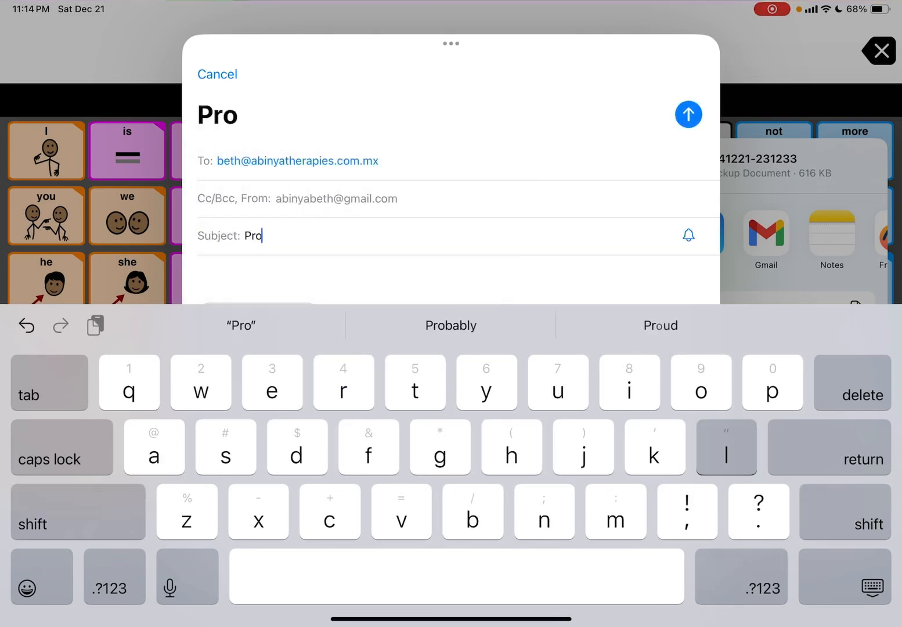
type("loquo")
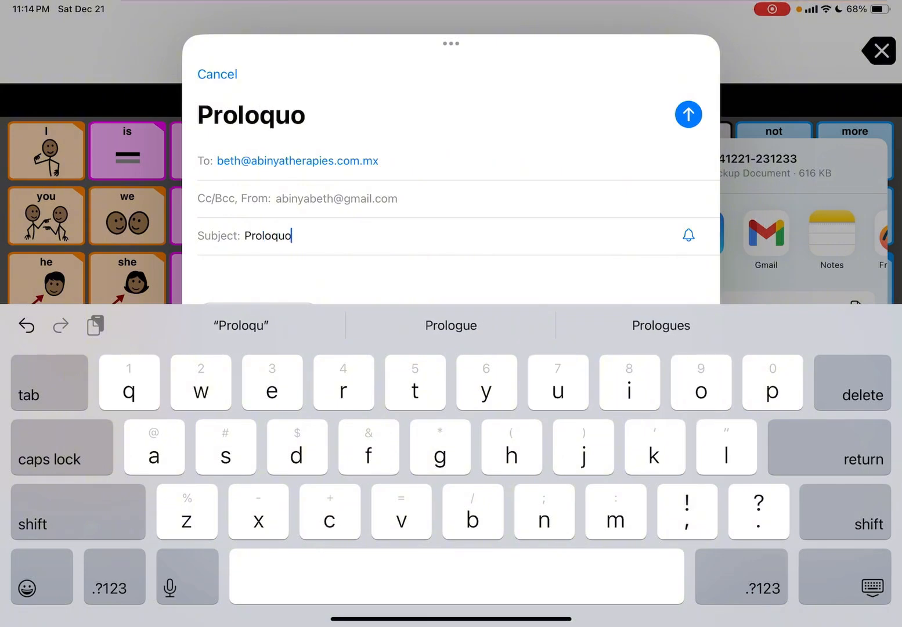
left_click(78, 511)
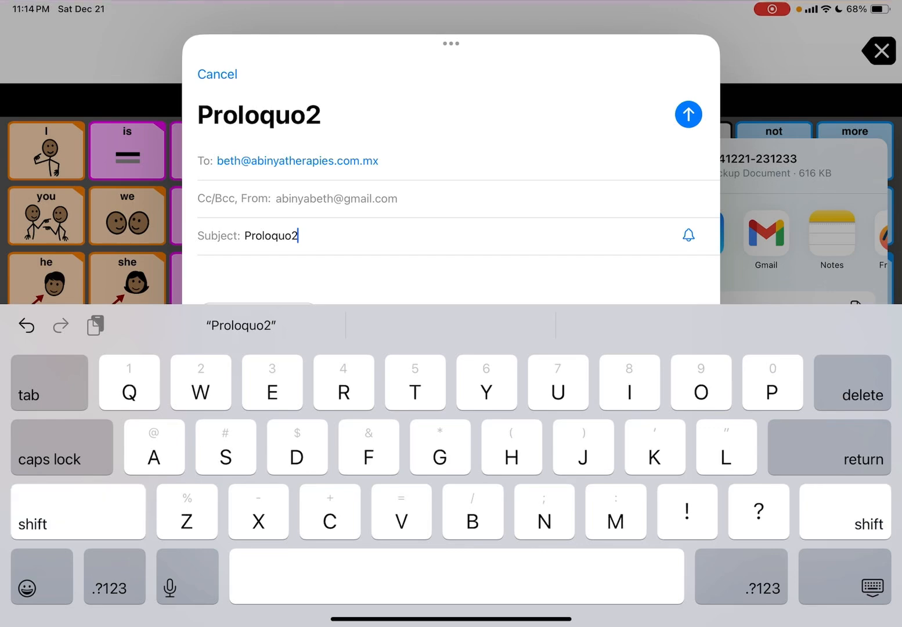
type("Go")
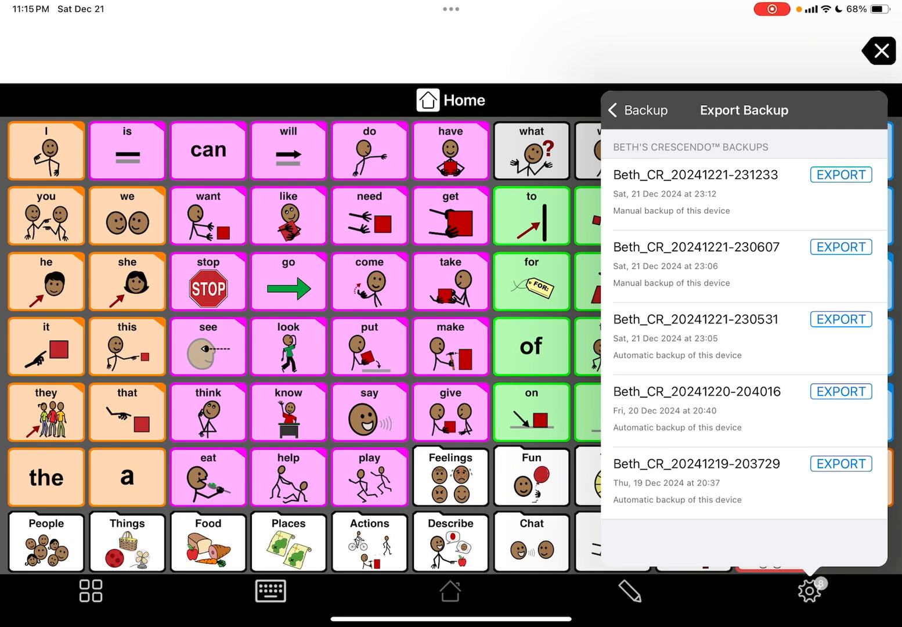
Back out of the export list to the main Options list
left_click(637, 110)
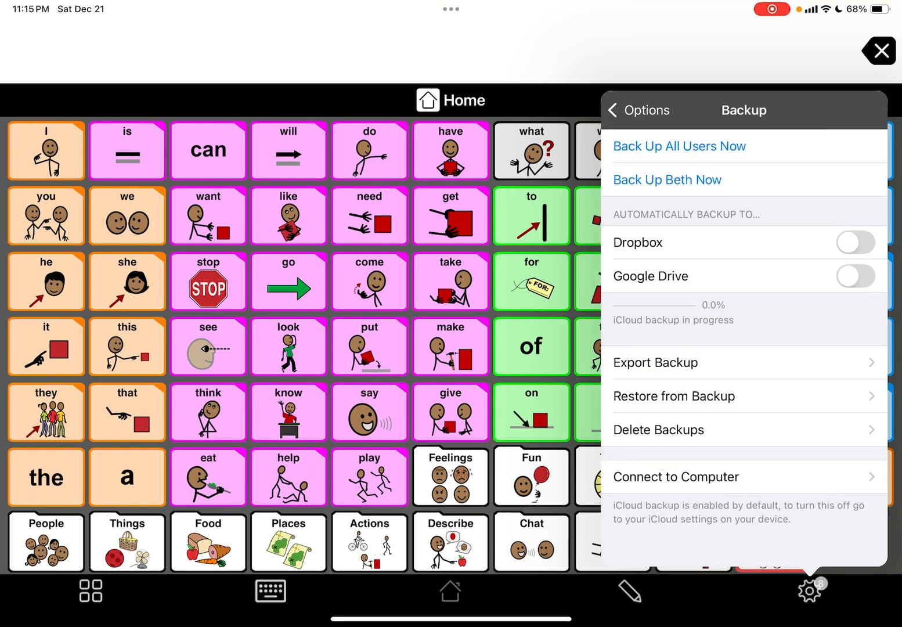
left_click(626, 109)
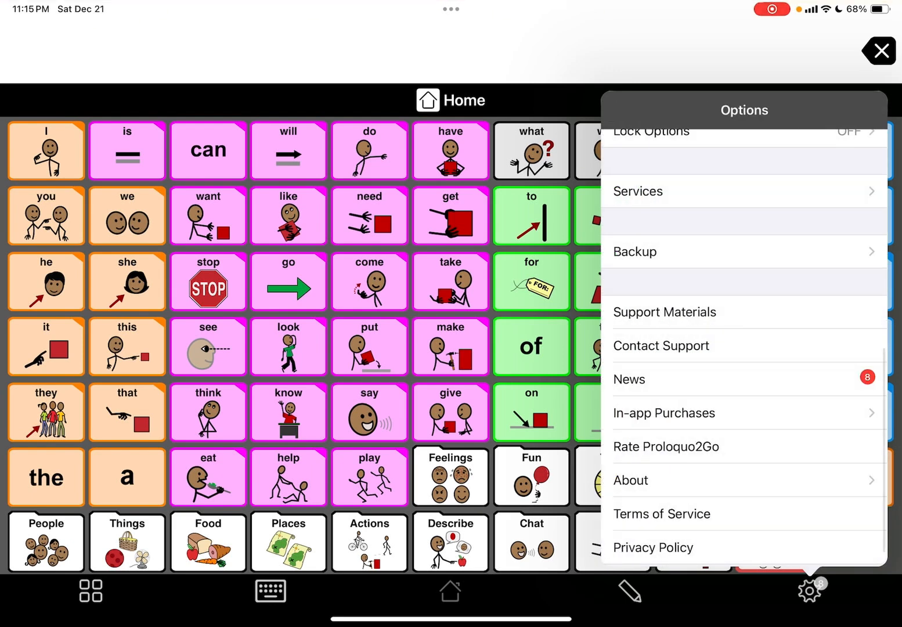